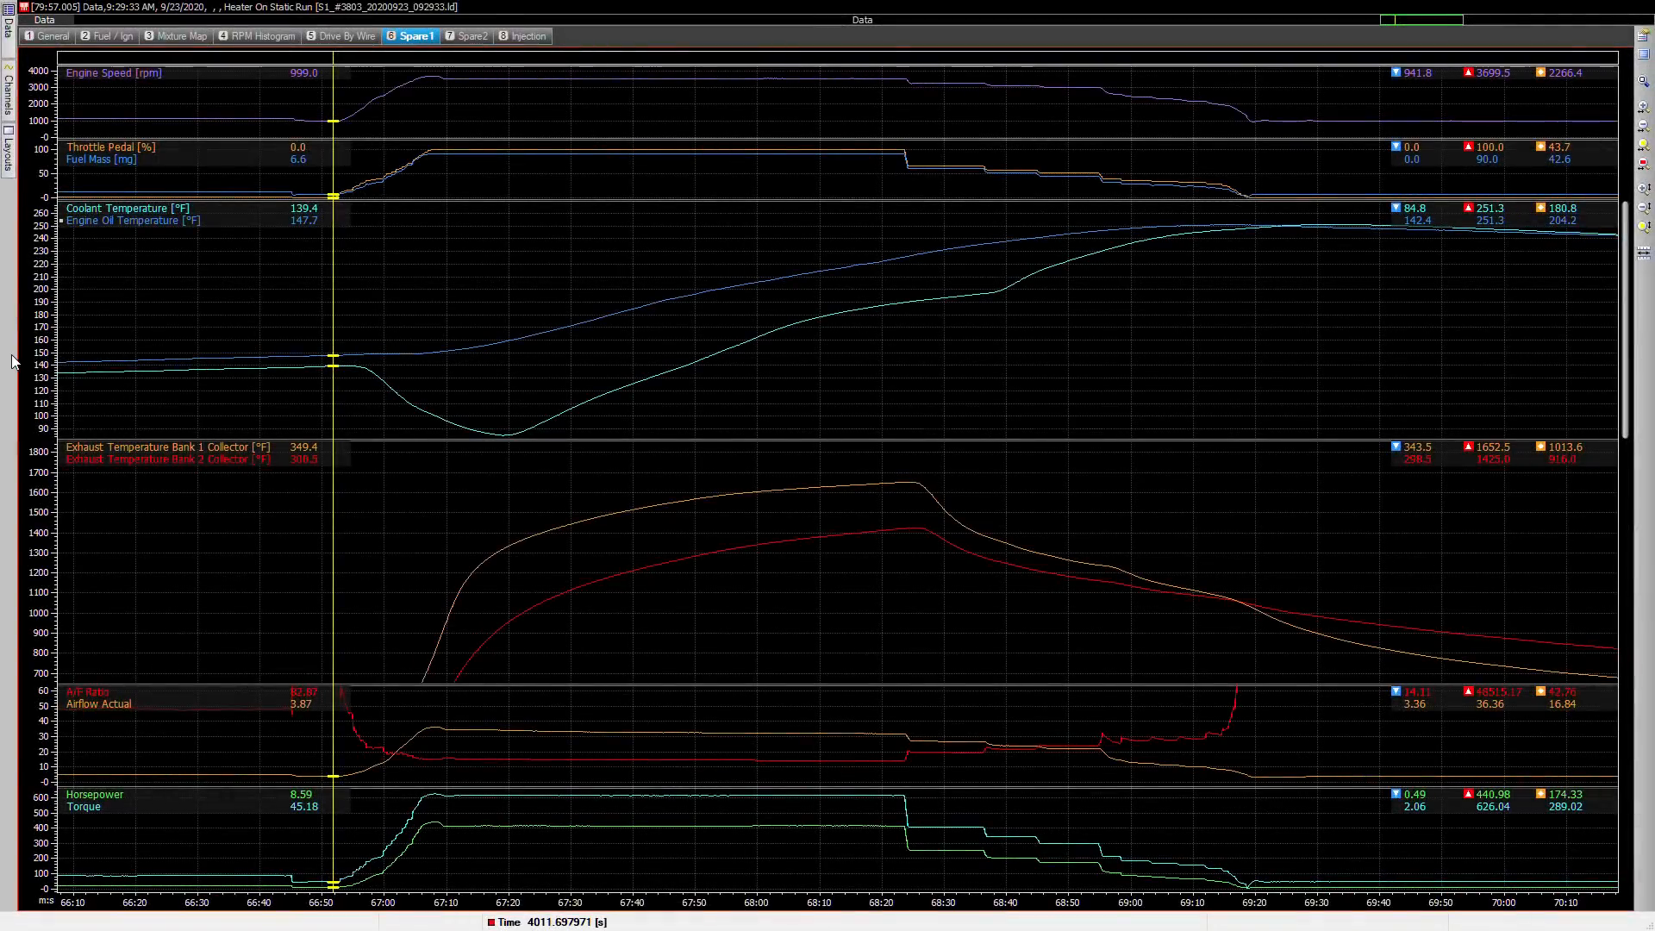
pyautogui.moveTo(282, 234)
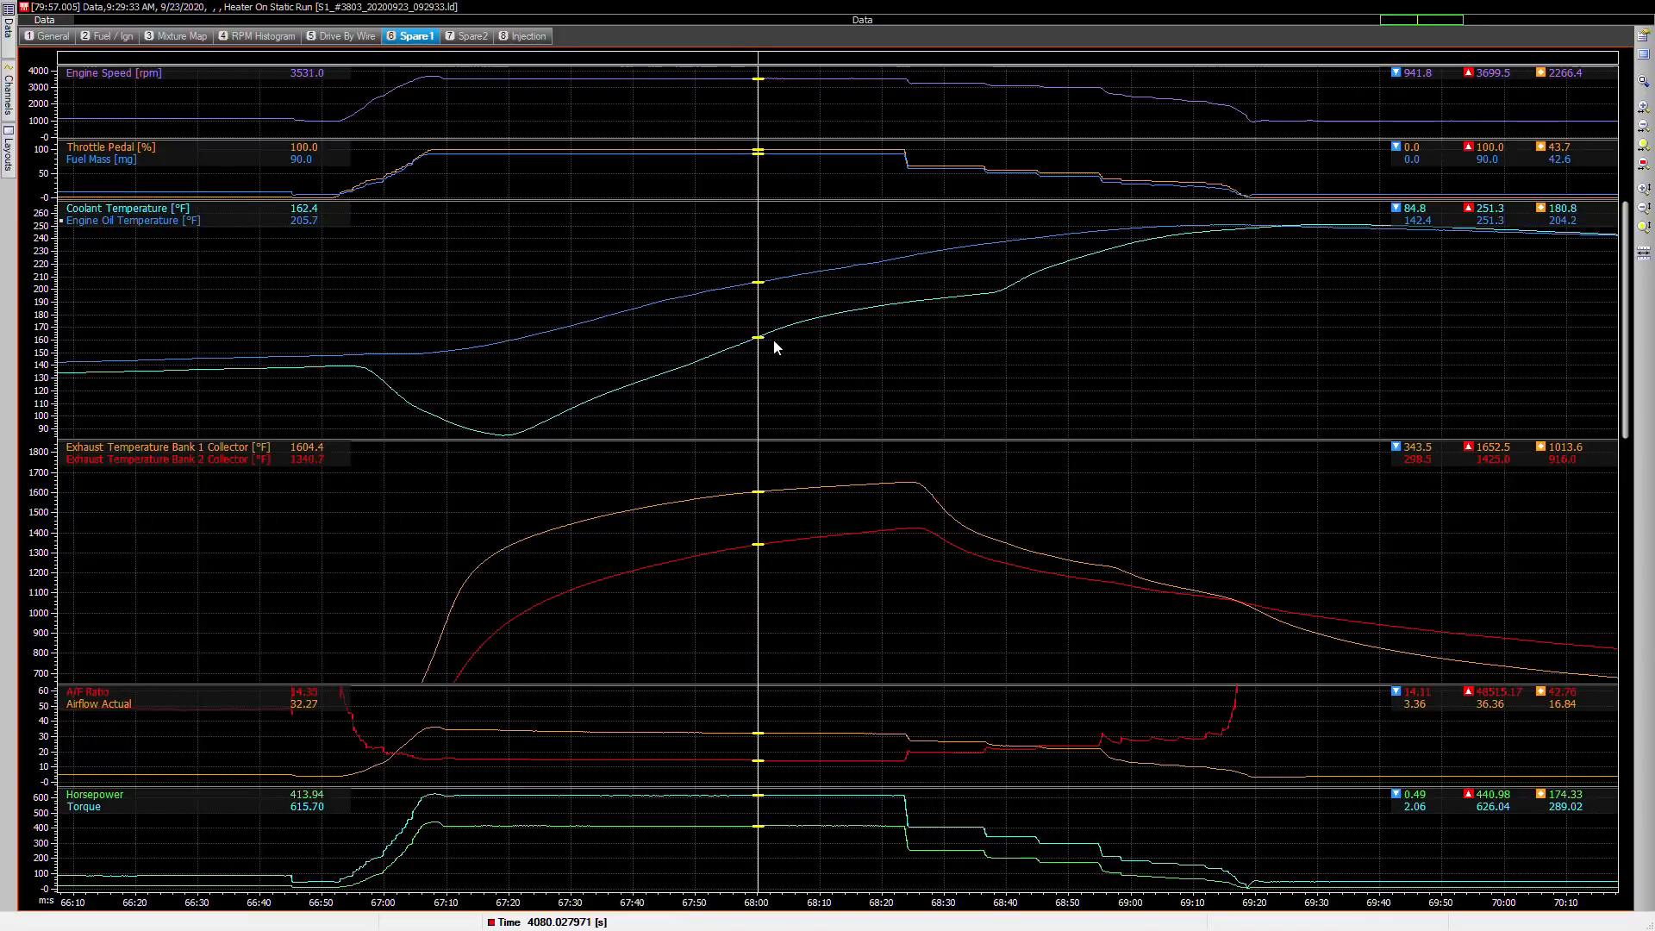
pyautogui.moveTo(867, 361)
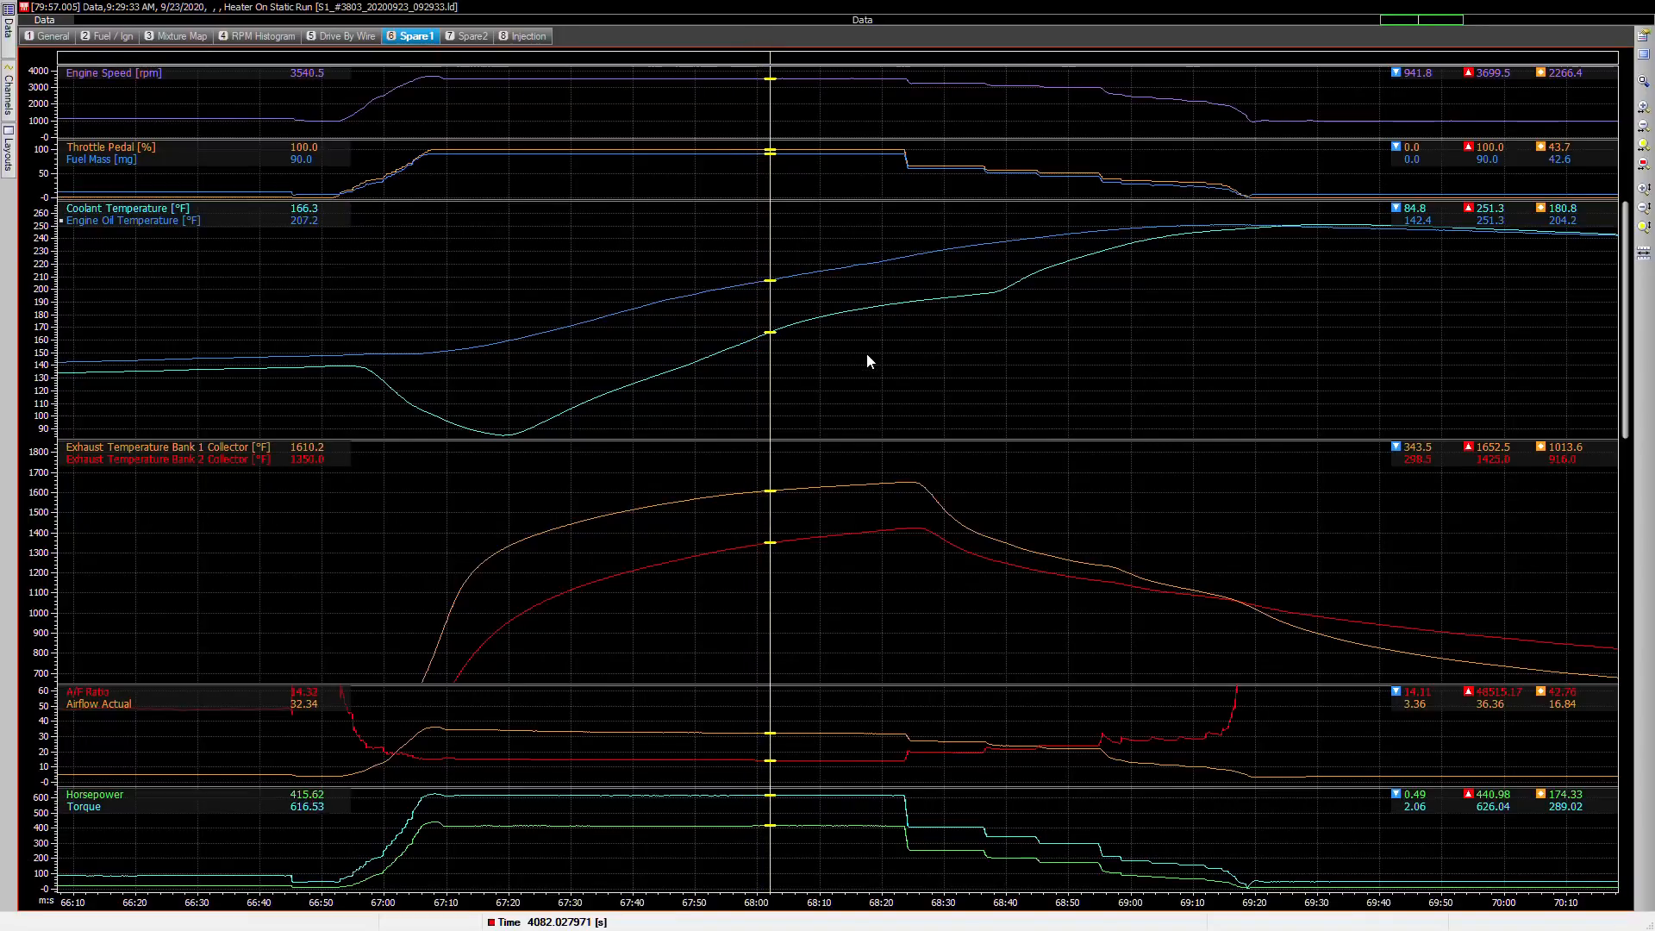